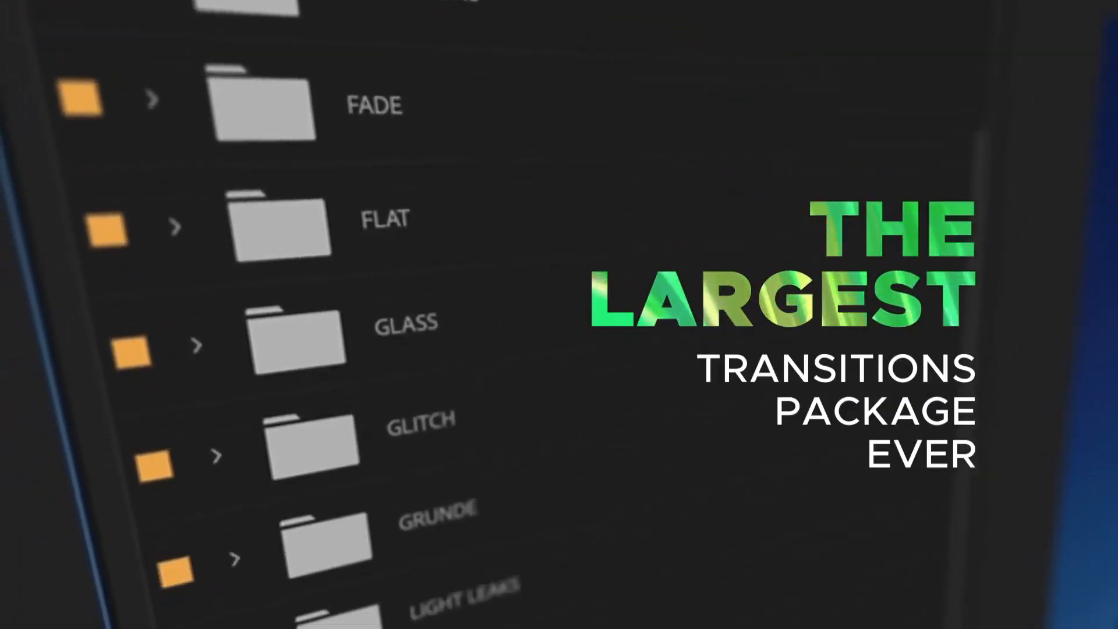
- Browse the transitions package project before saving it
scroll("down", 3)
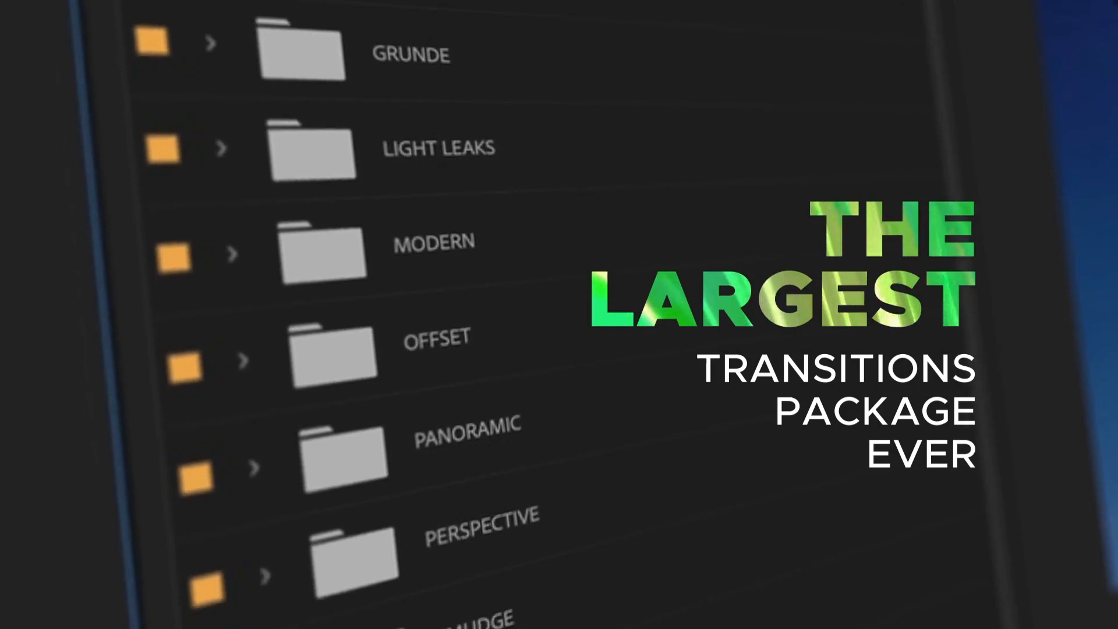
scroll("down", 3)
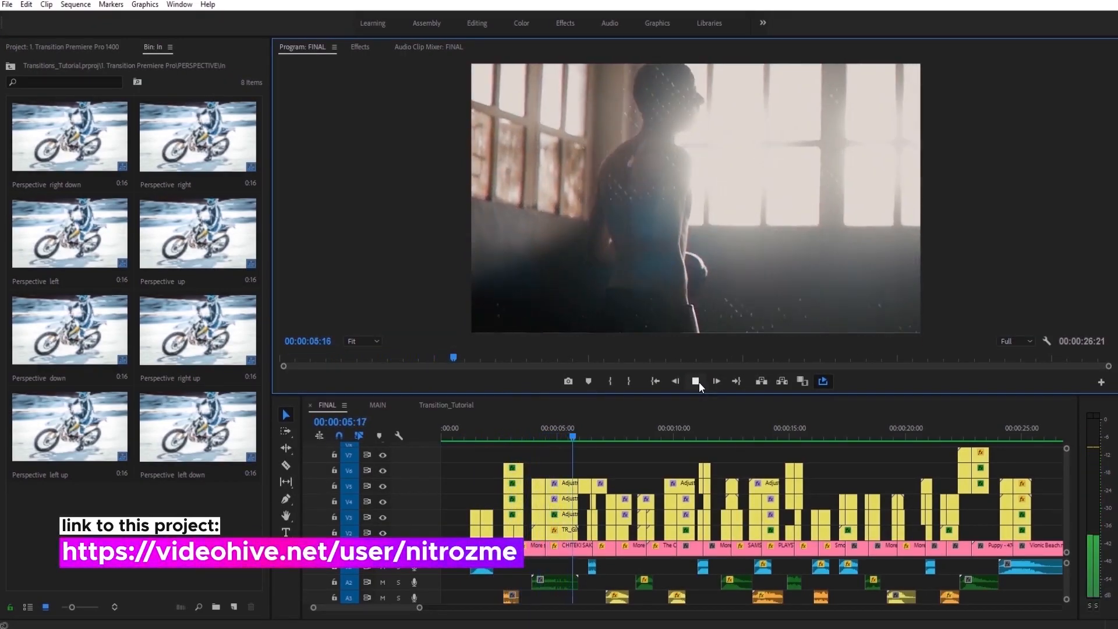
left_click(716, 381)
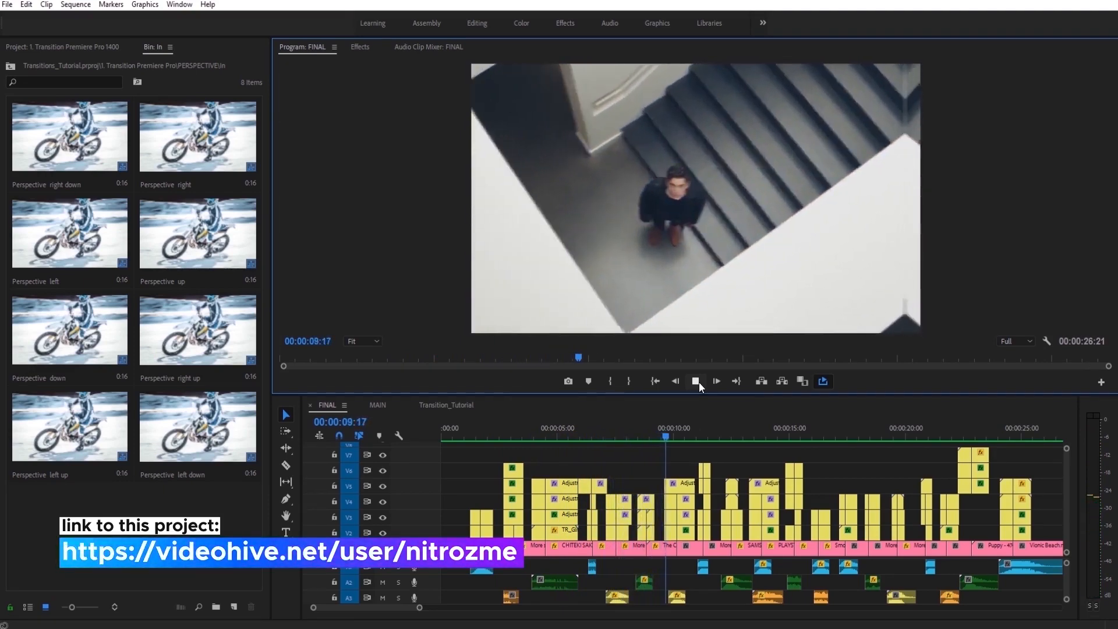
left_click(716, 381)
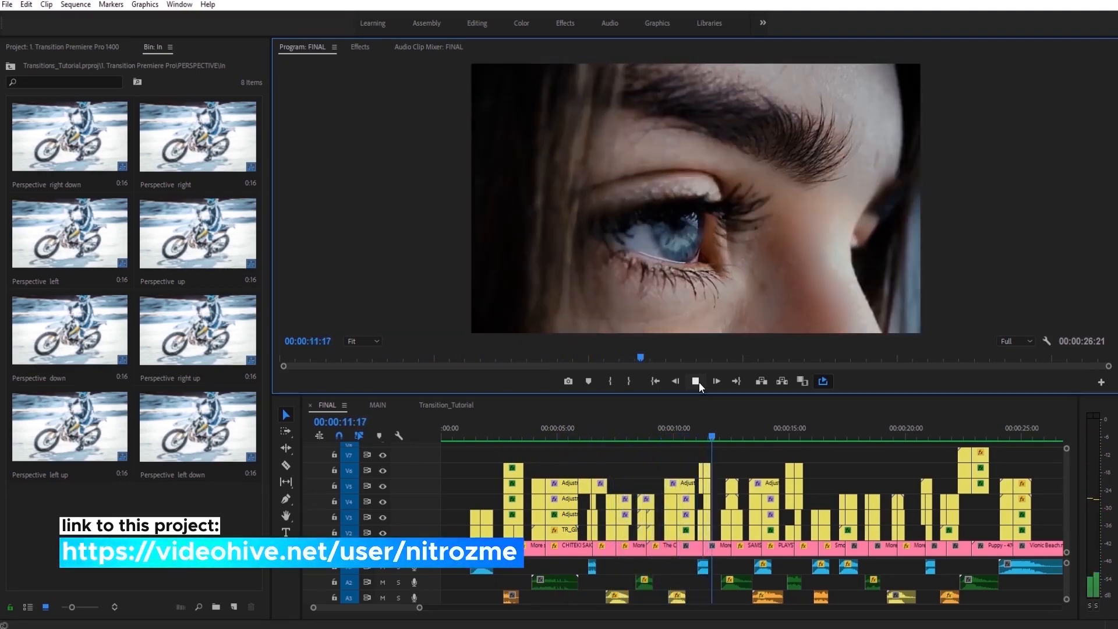
left_click(716, 380)
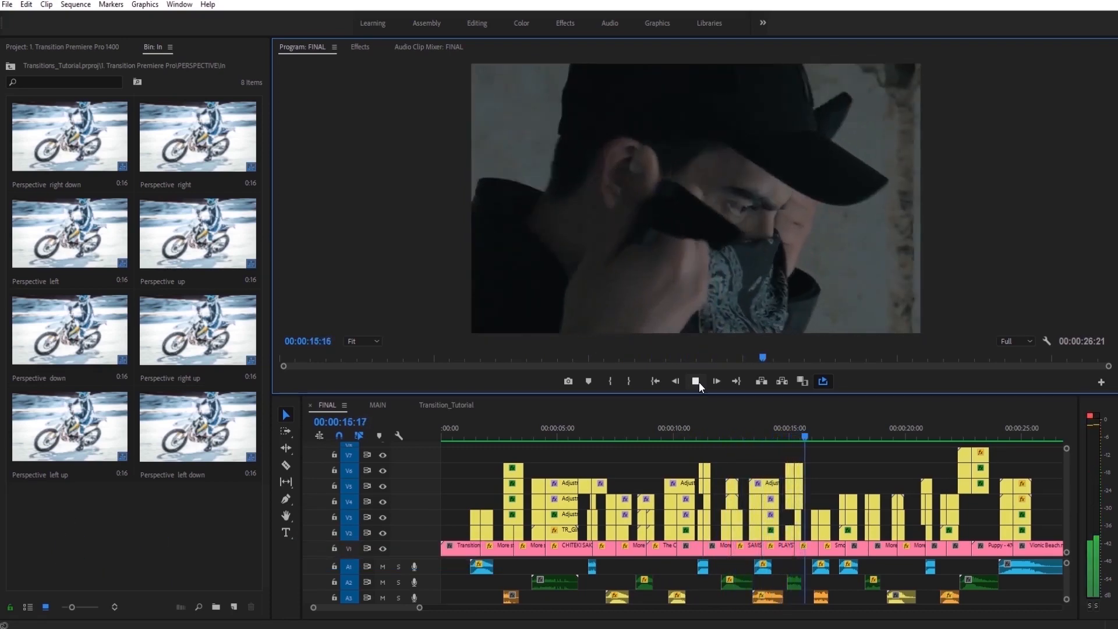
left_click(716, 381)
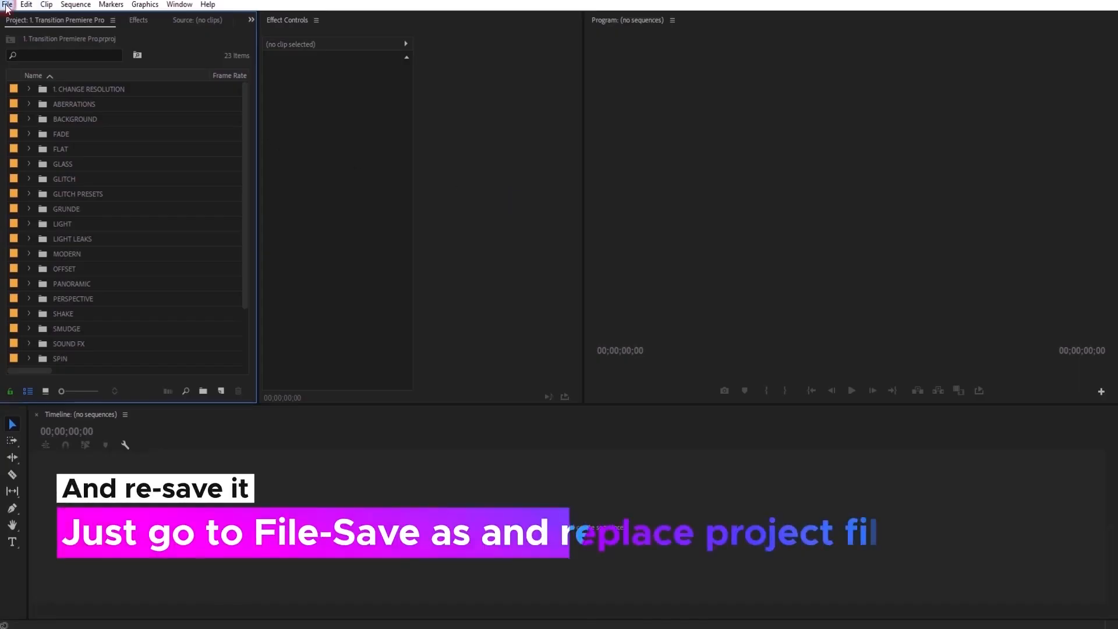
- Save the project over the existing 1. Transition Premiere Pro.prproj file
left_click(7, 4)
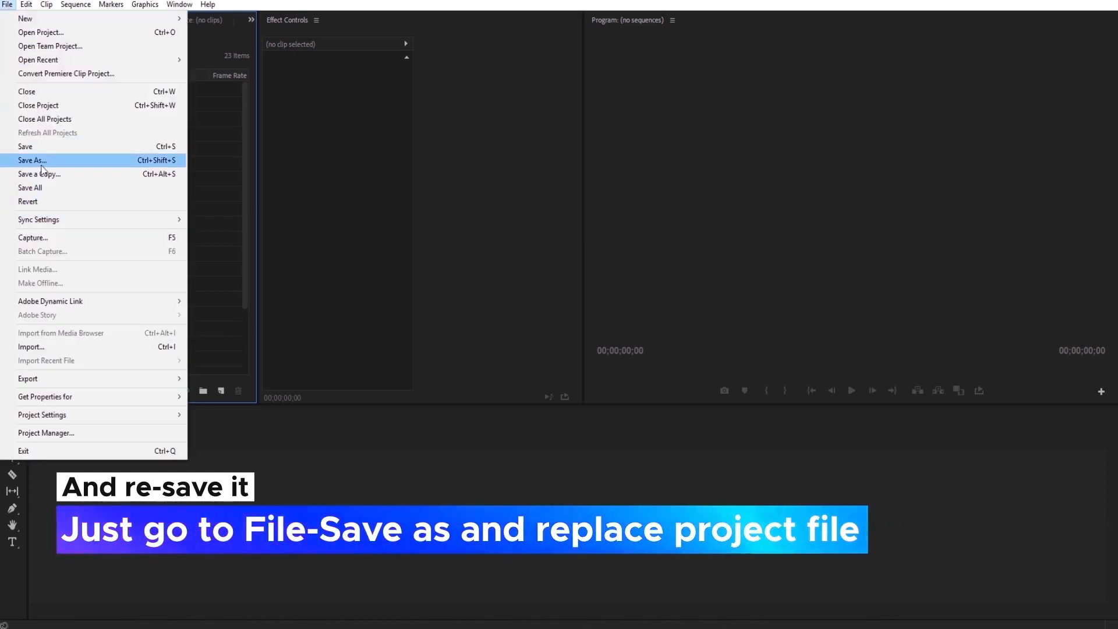
left_click(31, 159)
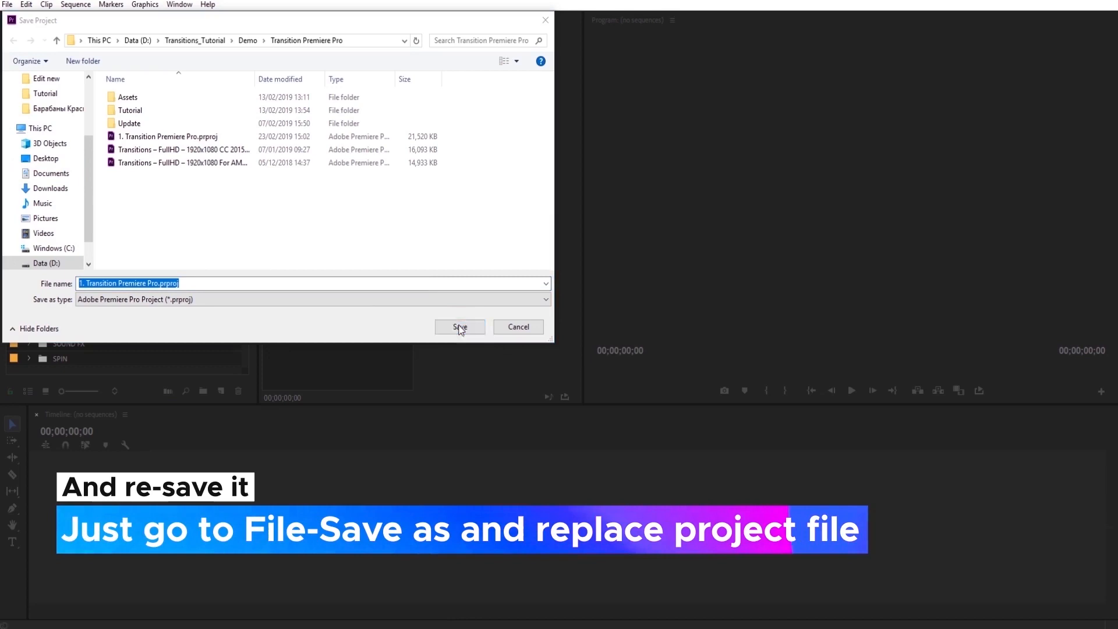
left_click(459, 326)
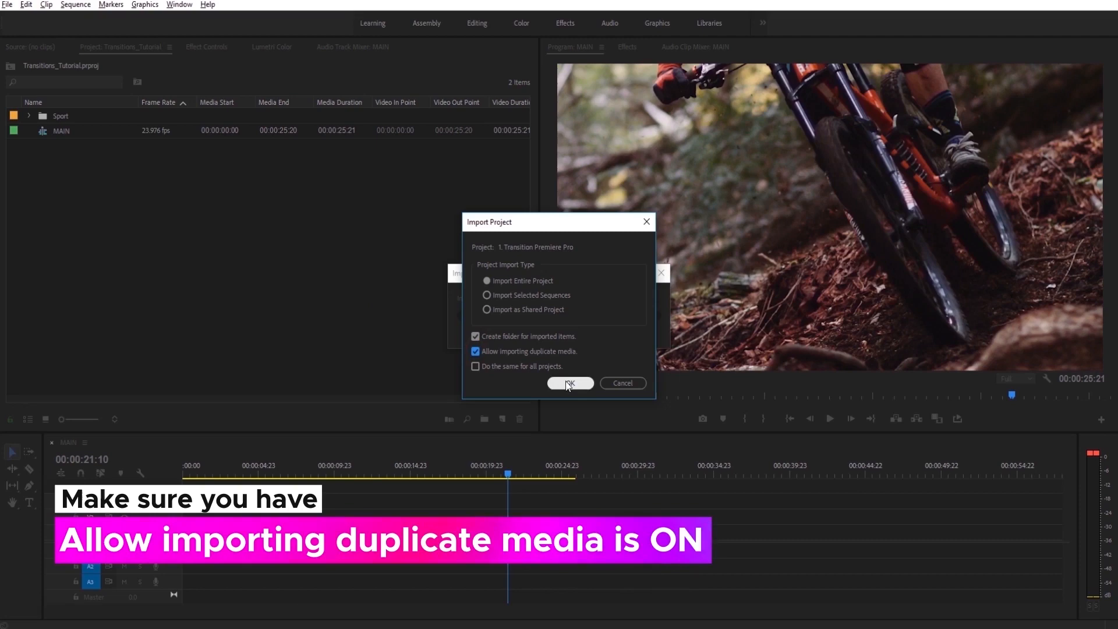
- Import the whole Transition Premiere Pro project with duplicate media allowed
left_click(570, 383)
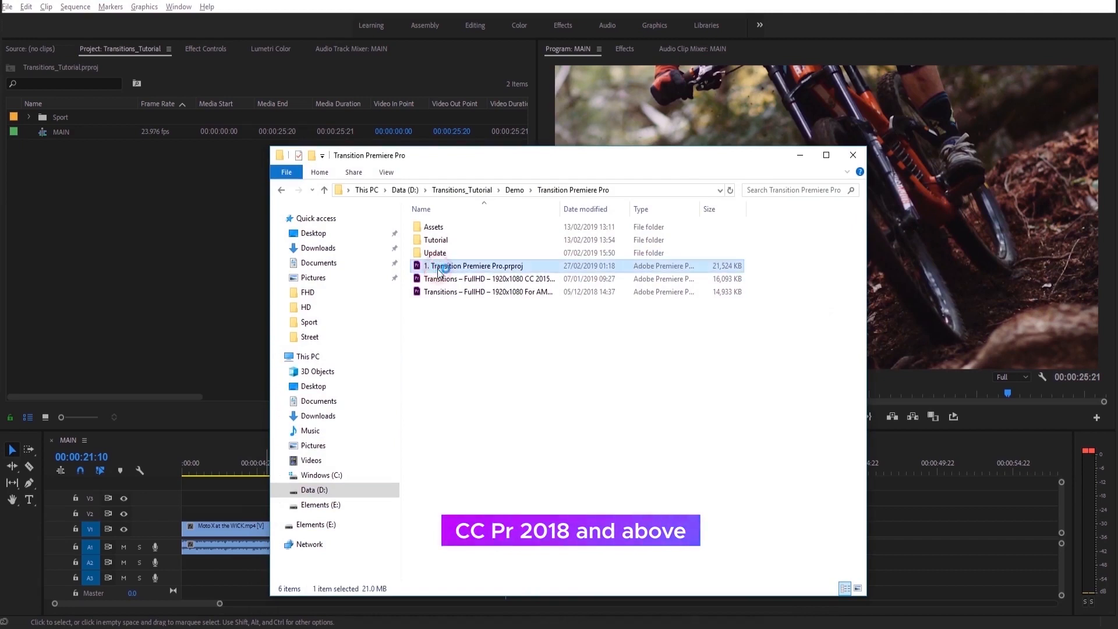
double_click(474, 266)
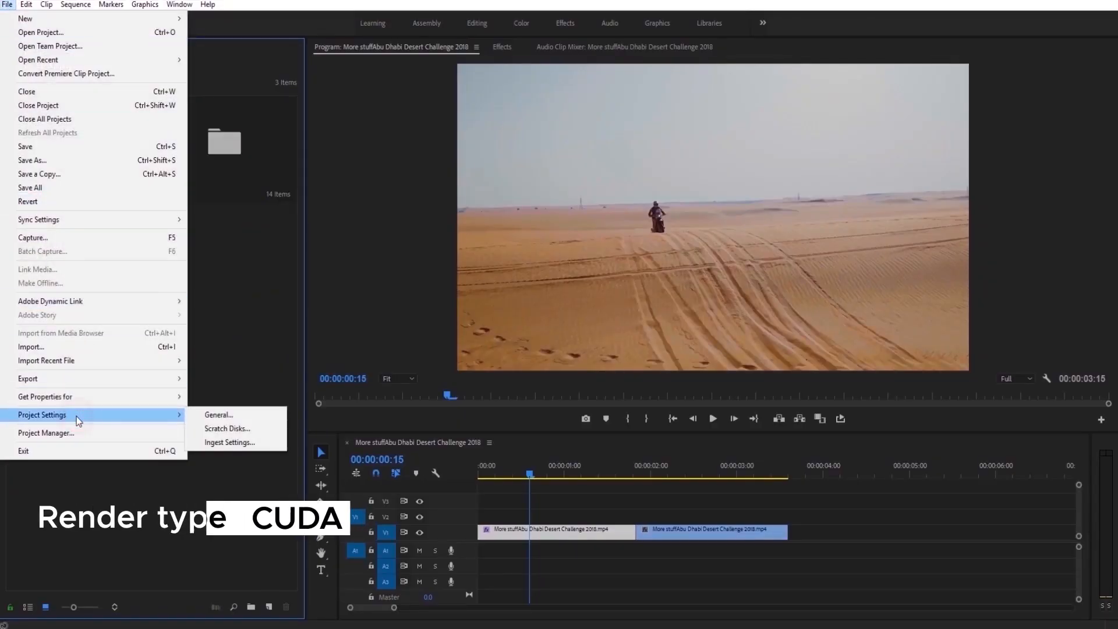
- Set the project renderer to CUDA GPU acceleration and turn off sequence nesting on insert
left_click(218, 415)
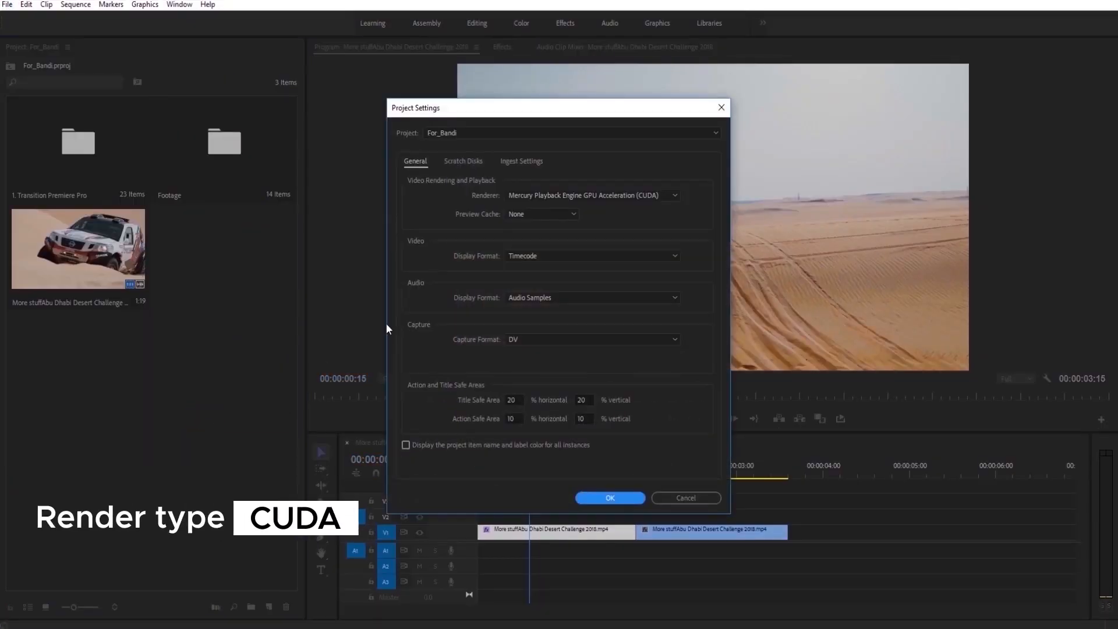
left_click(671, 194)
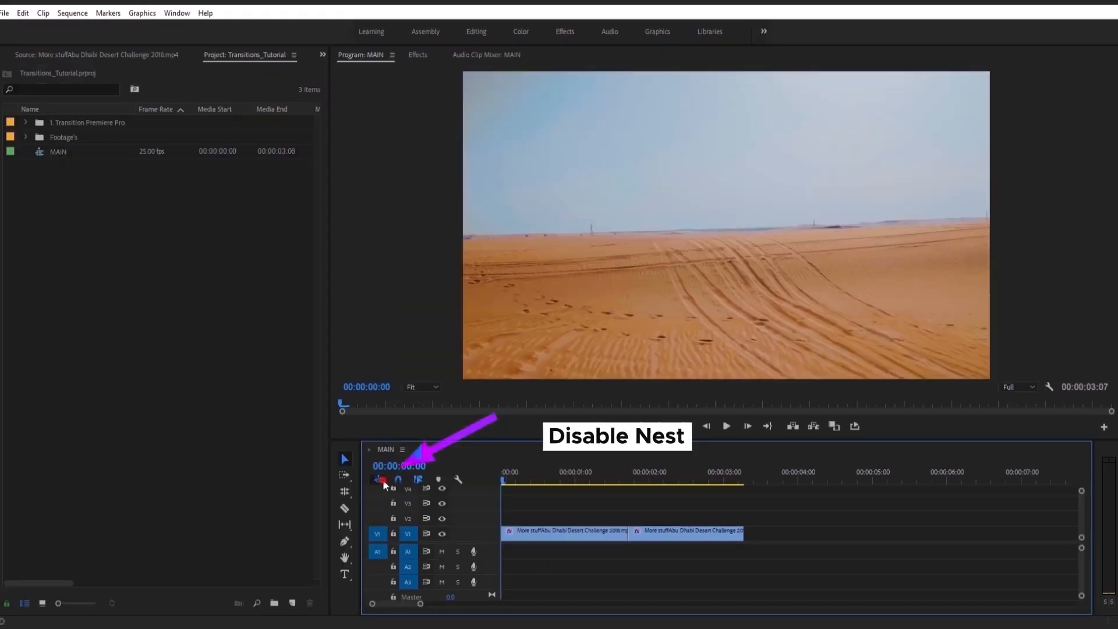
left_click(378, 479)
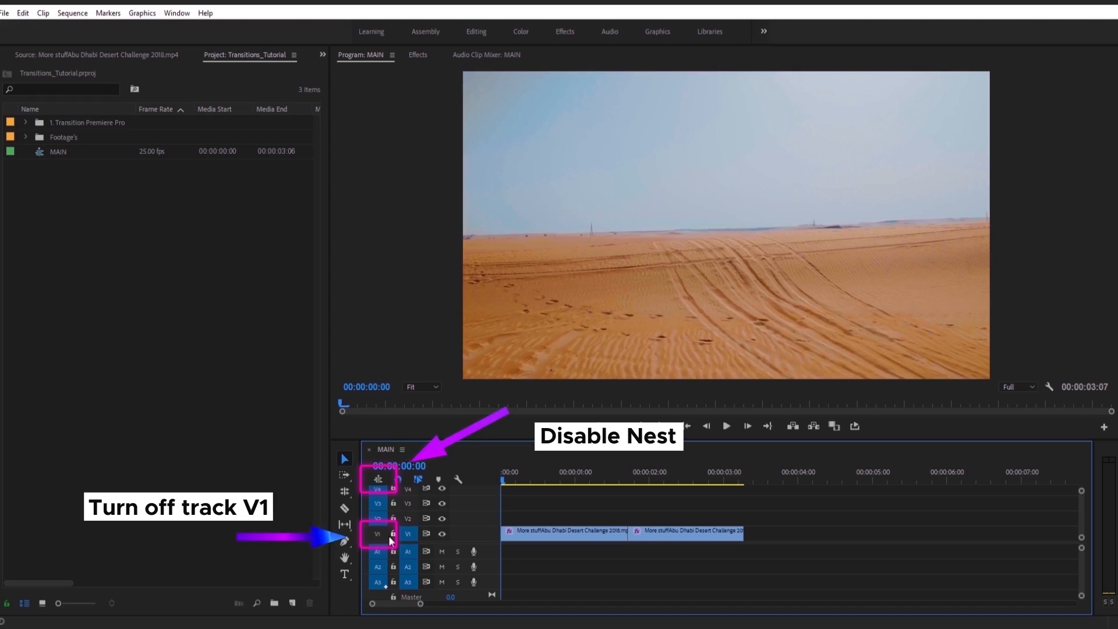
mouse_move(63, 587)
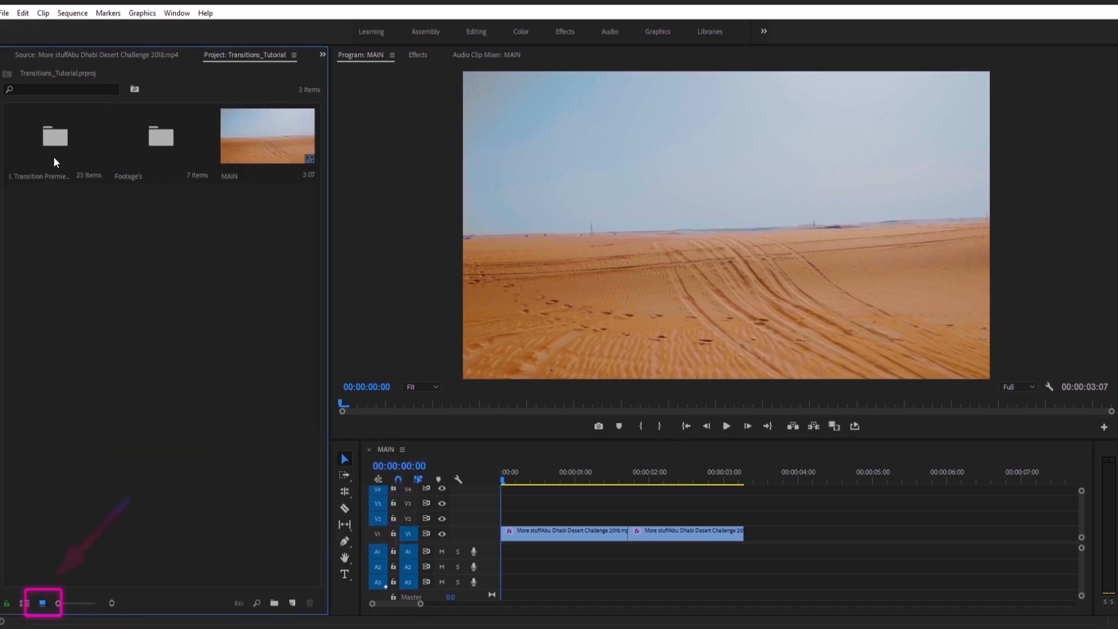
- Browse into the 1. Transition Premiere Pro > ZOOM > Optic zoom_02 bin
double_click(55, 135)
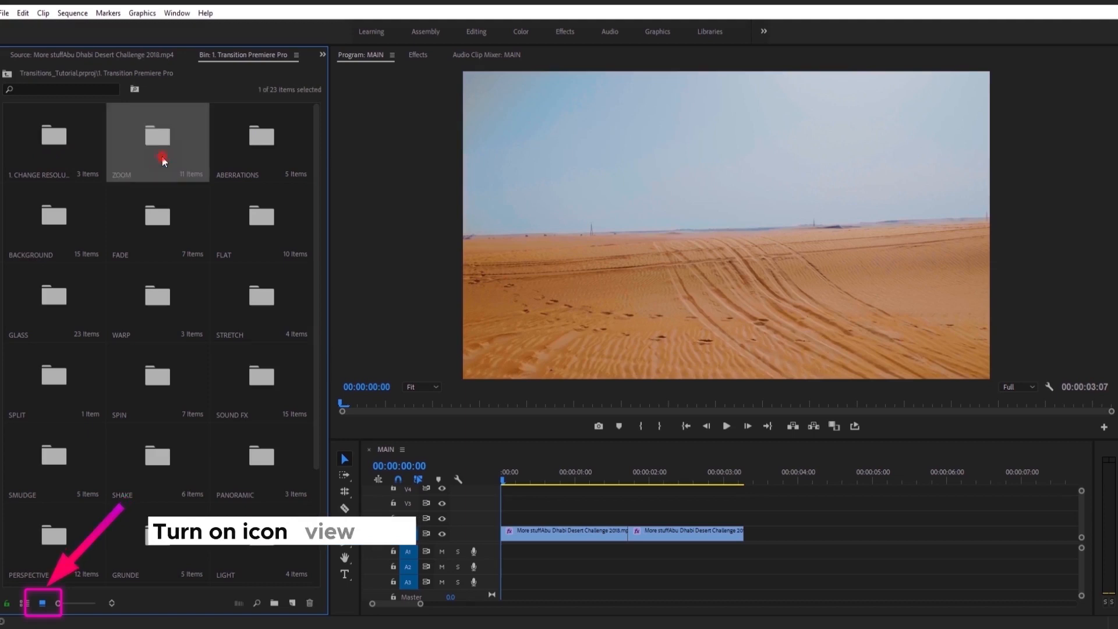
double_click(157, 143)
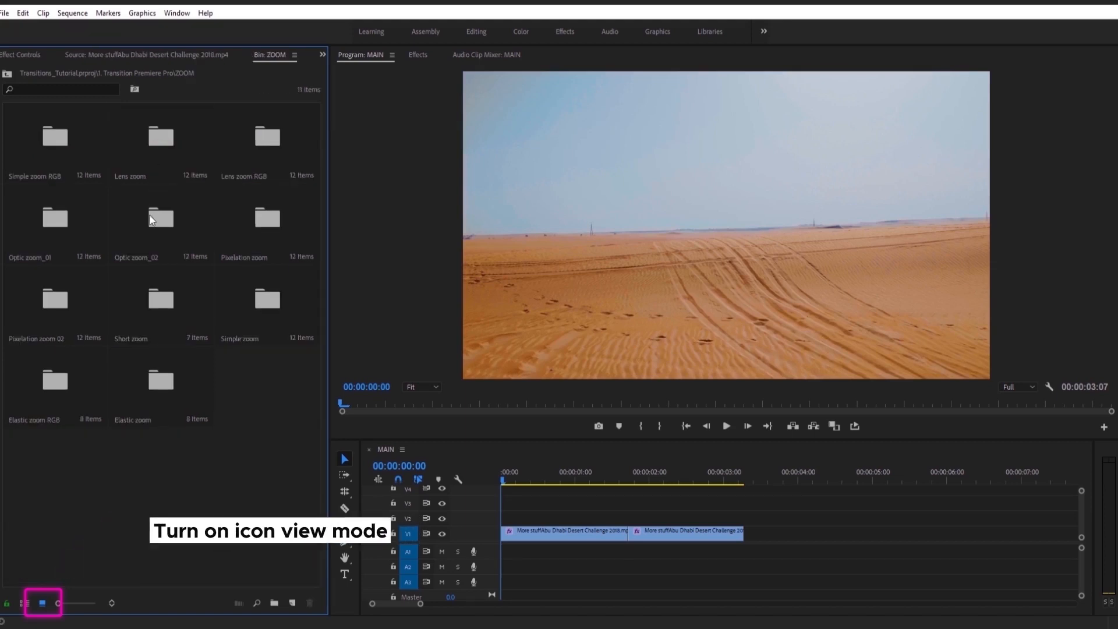
double_click(161, 218)
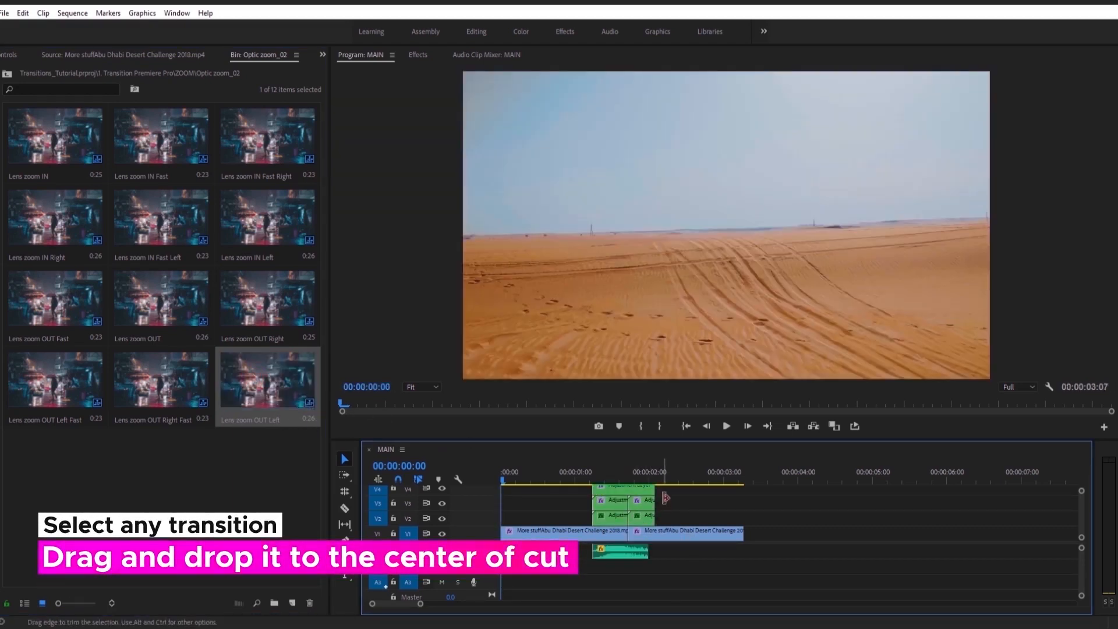
- Preview the lens zoom transition over the cut between the desert clips
left_click(725, 427)
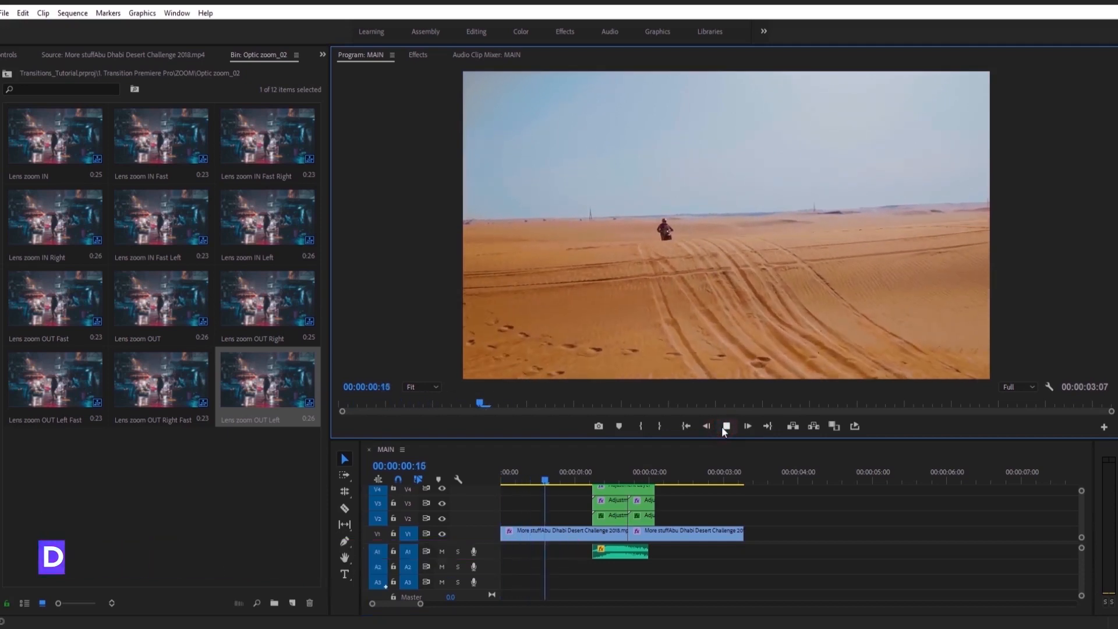
left_click(745, 427)
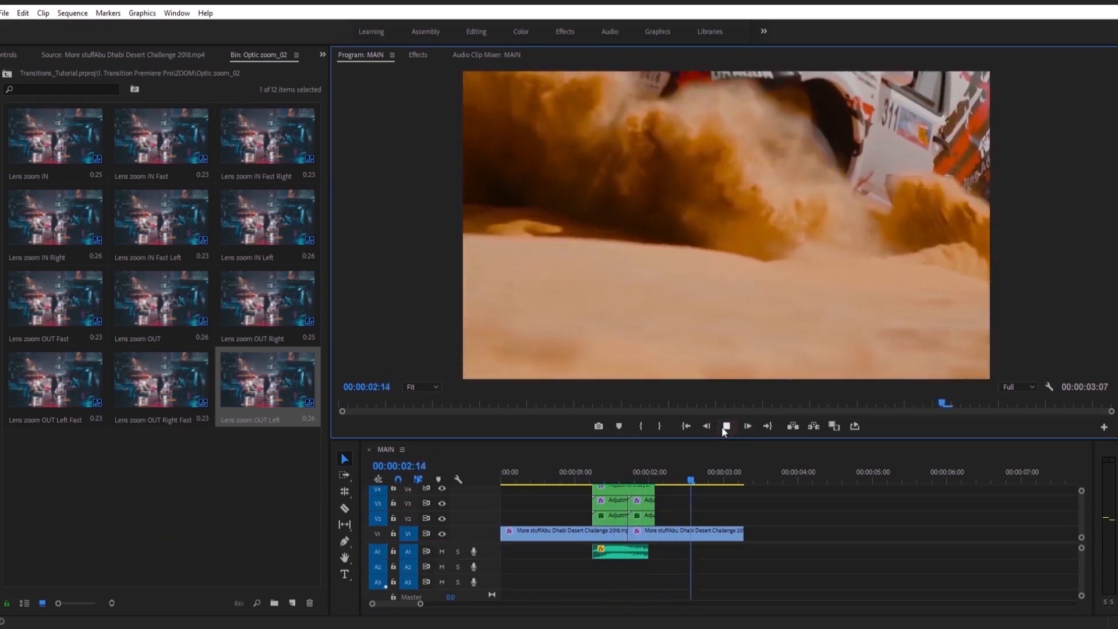
left_click(77, 8)
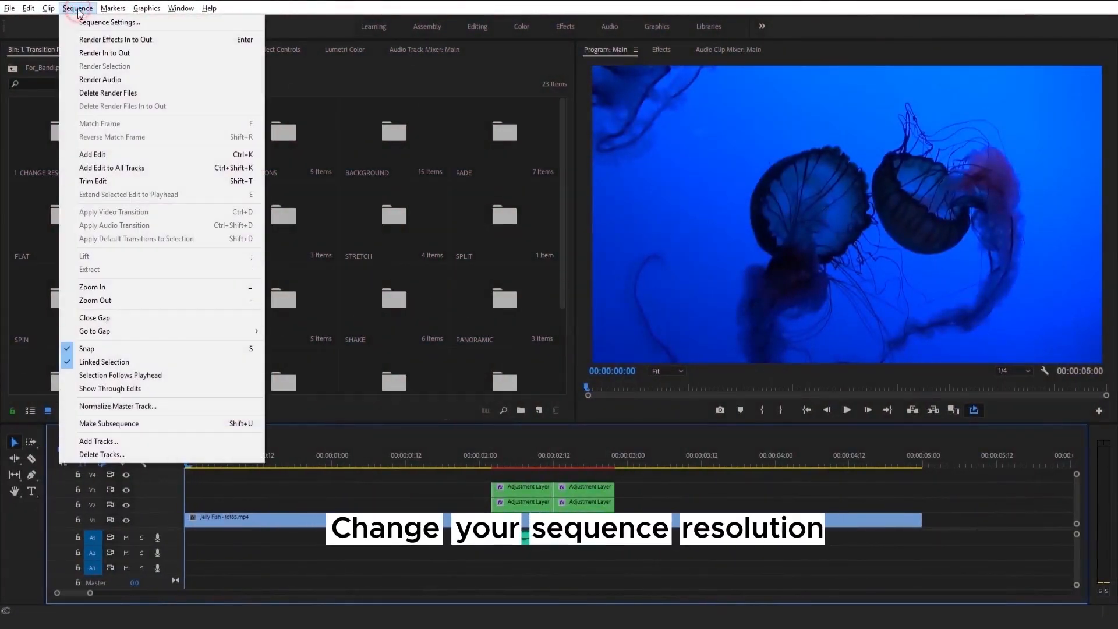
- Check the current sequence settings show 3840x2160 and close them
left_click(108, 21)
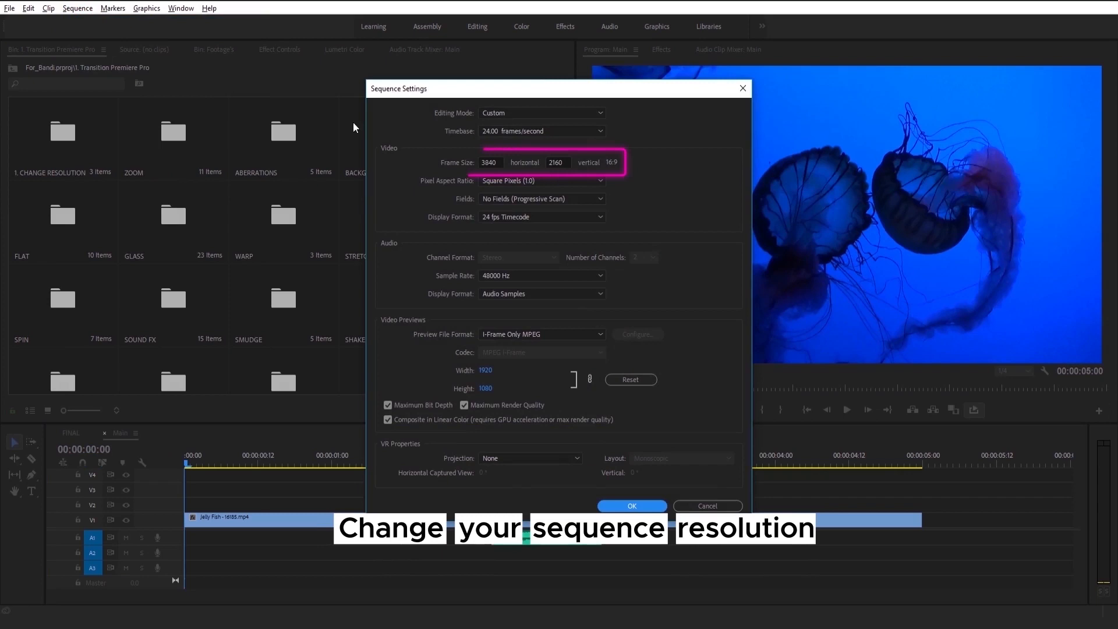
mouse_move(558, 177)
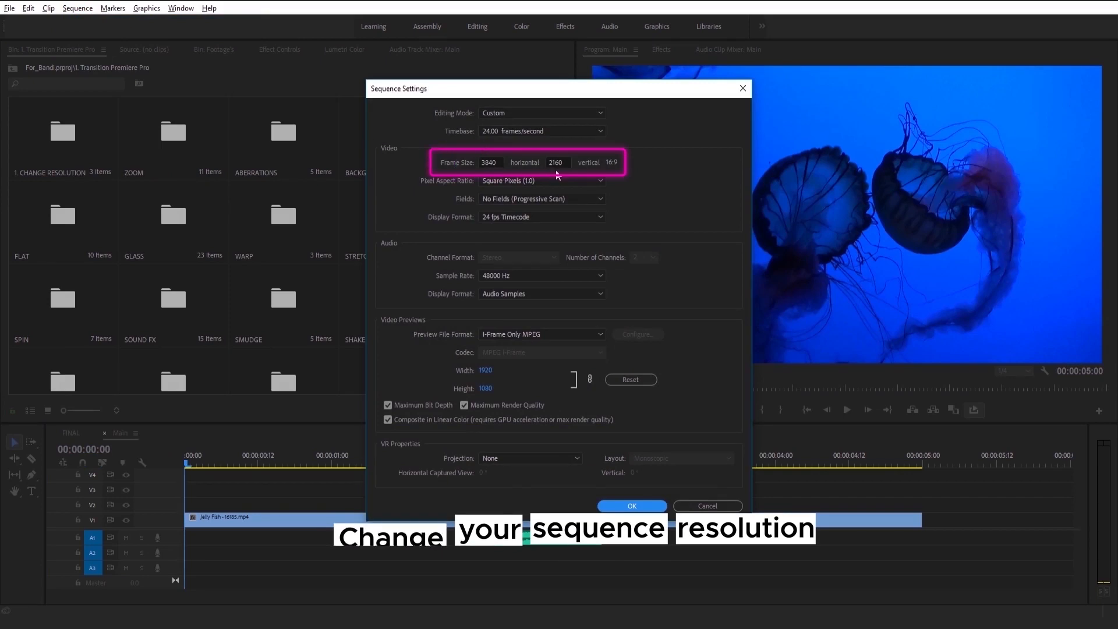
left_click(630, 505)
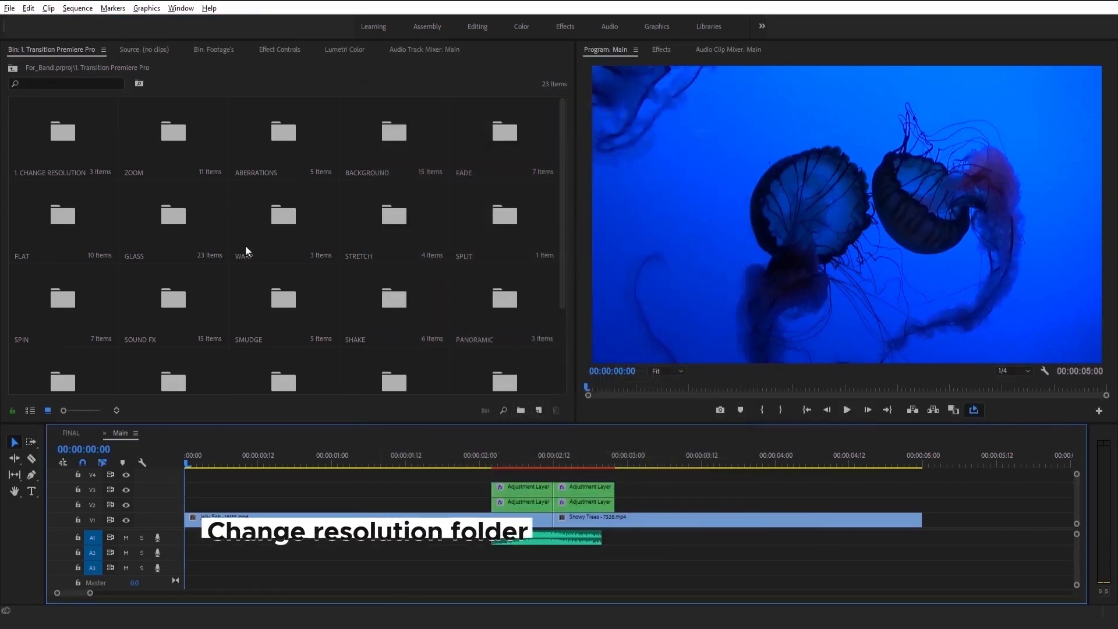
- Edit the Adjustment Layer's frame size in its sequence settings, then reach the SPIN > Center bin
right_click(33, 132)
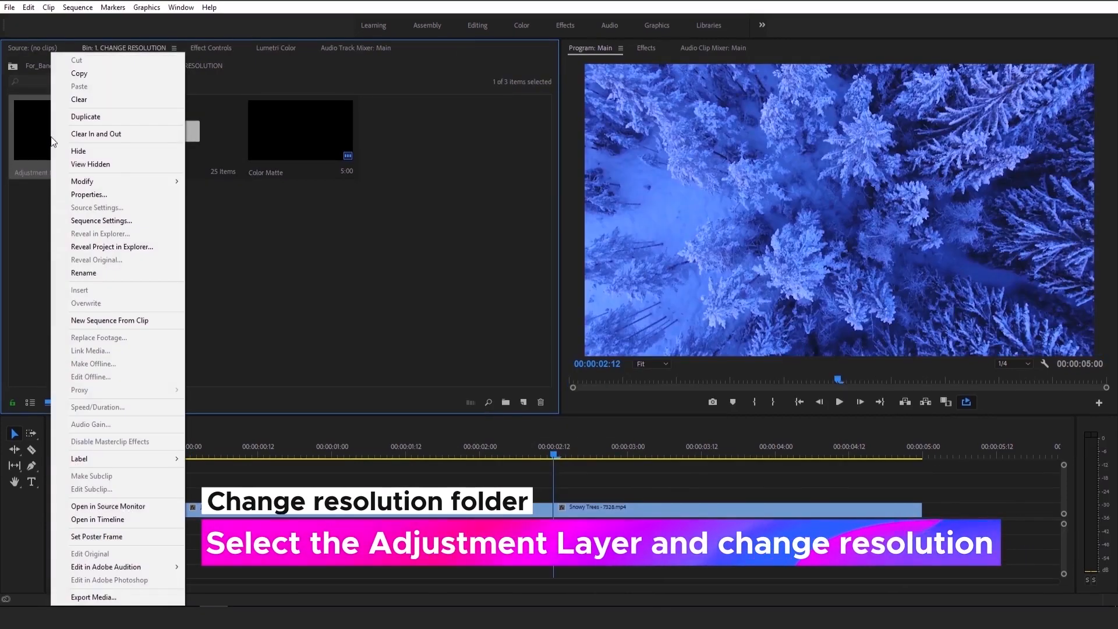
left_click(101, 221)
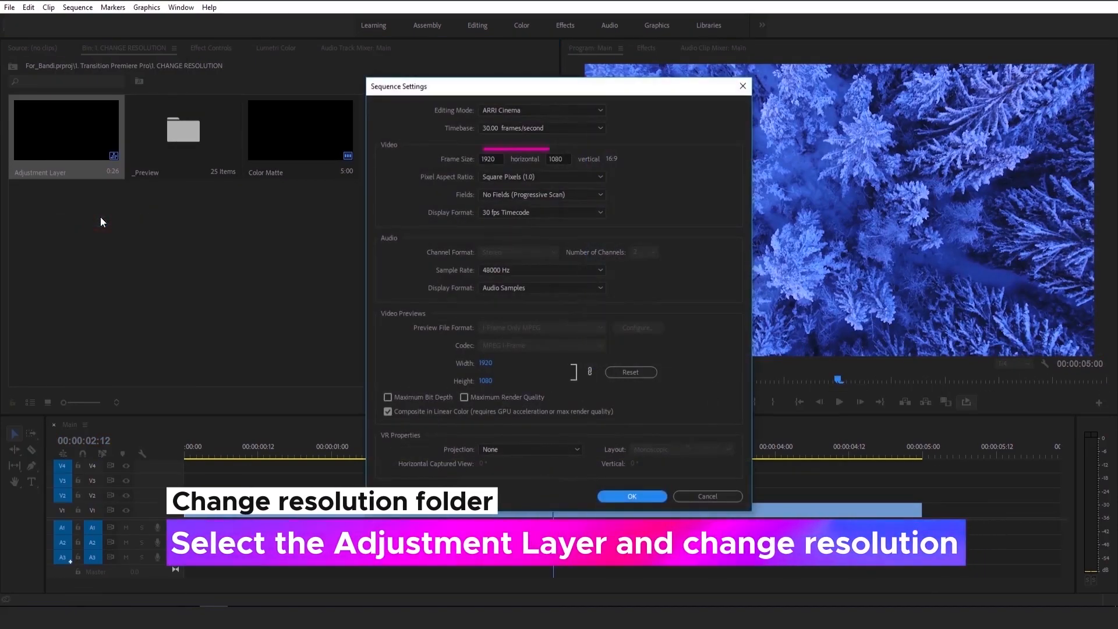
triple_click(488, 158)
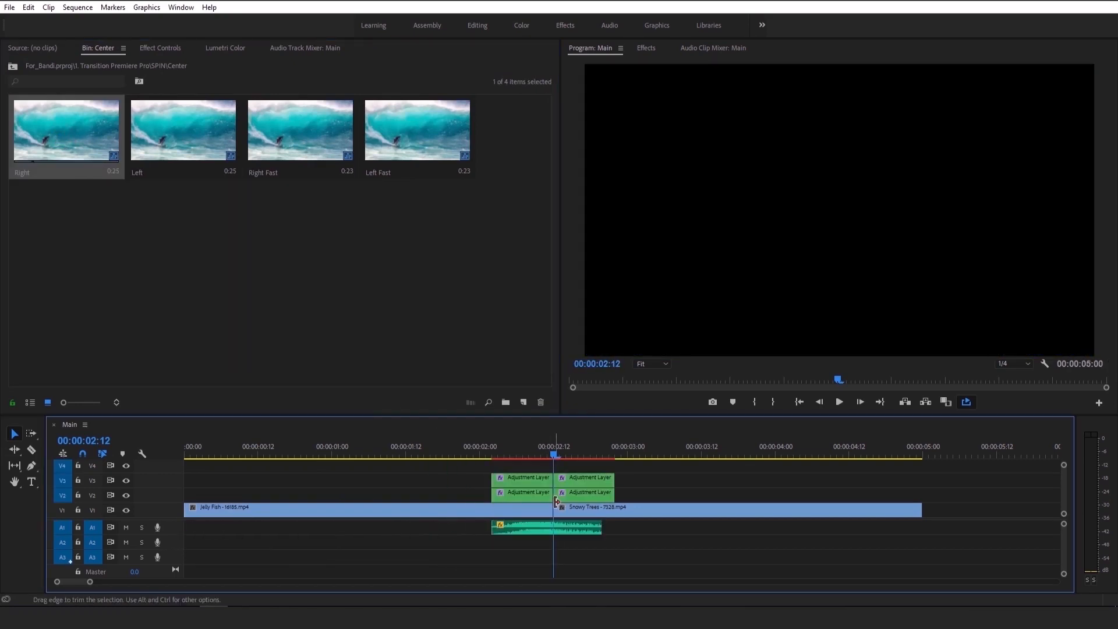
left_click(450, 456)
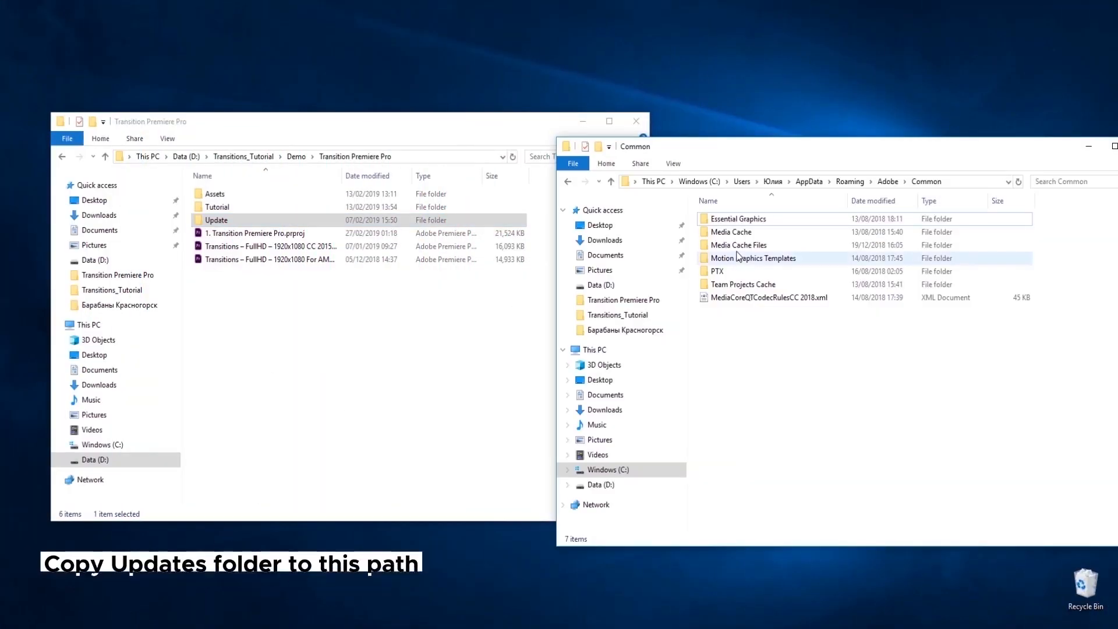
- Show the Motion Graphics Templates folder inside Adobe's Common app-data folder
double_click(754, 258)
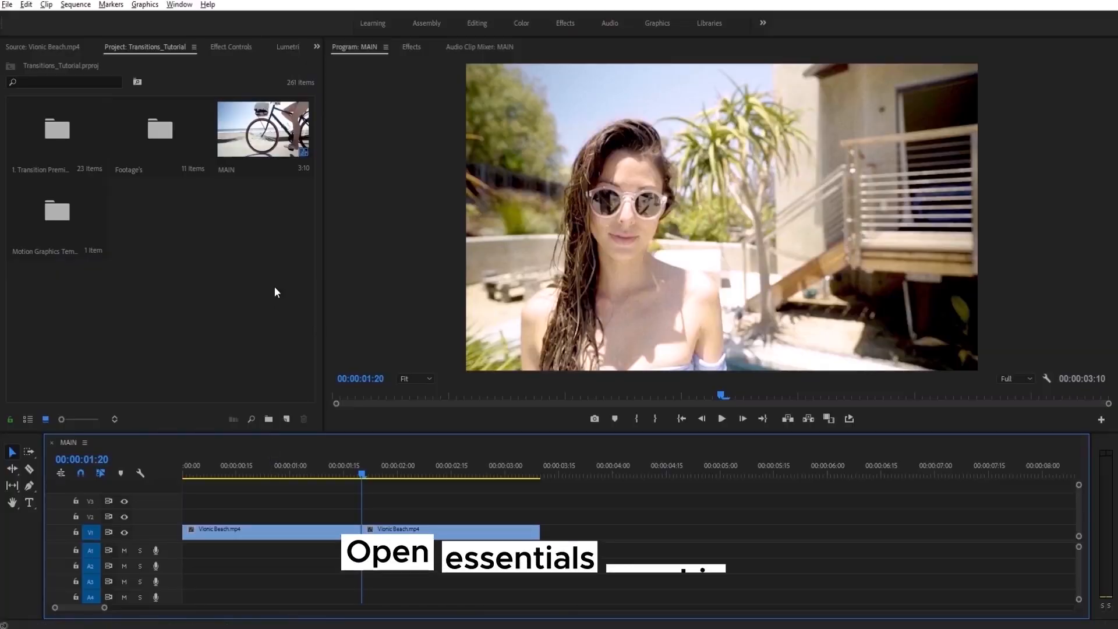
- Show the Essential Graphics panel and browse the transition_ templates
left_click(180, 5)
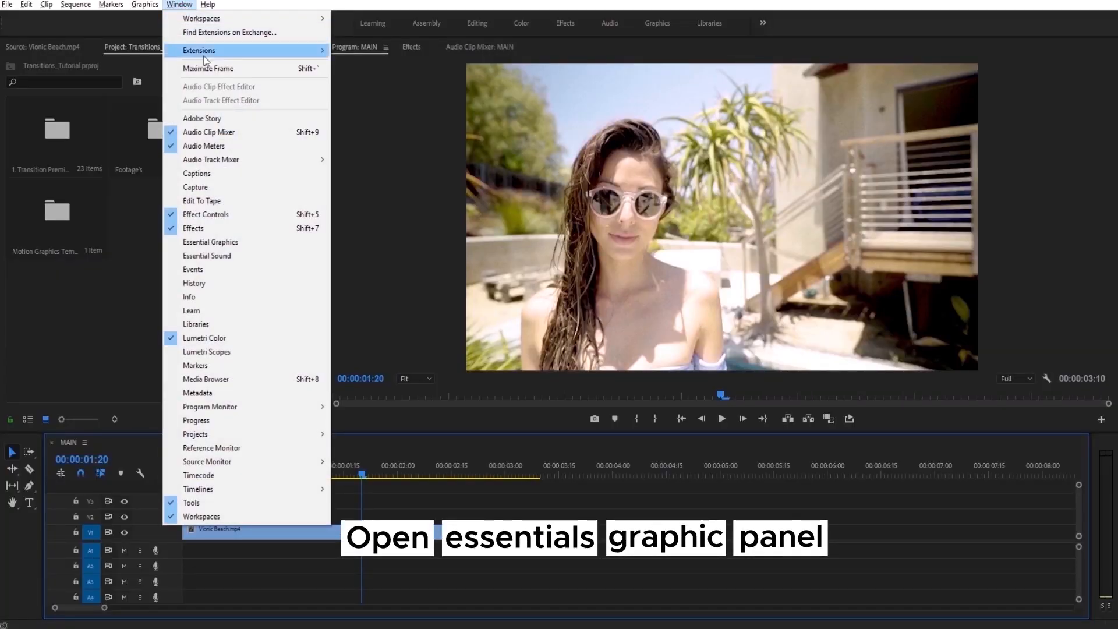
mouse_move(211, 242)
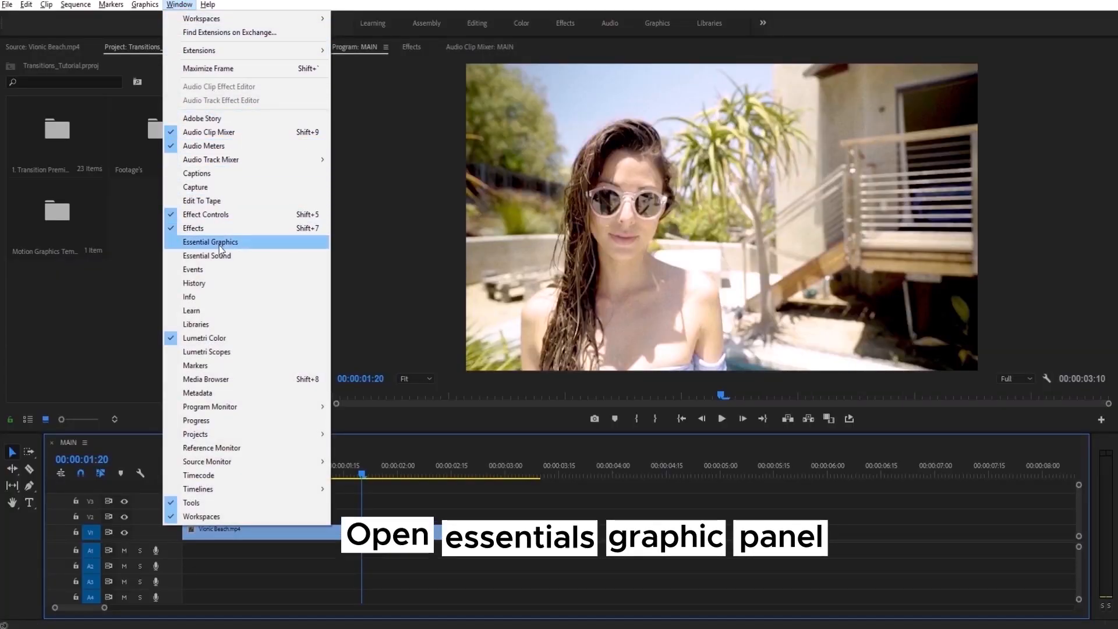
left_click(211, 242)
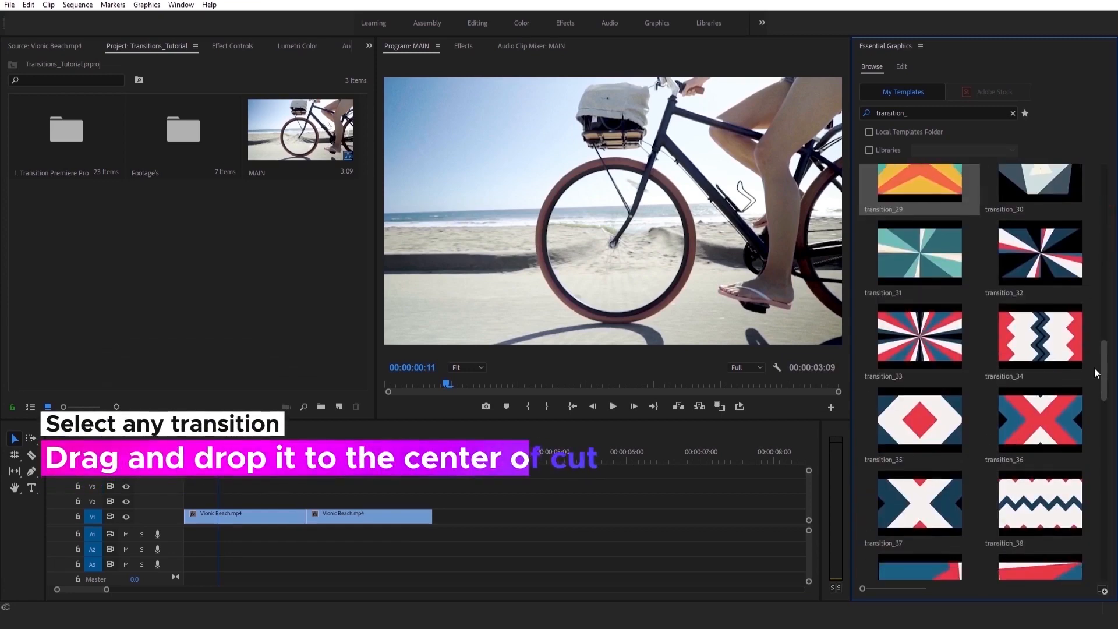
scroll("up", 3)
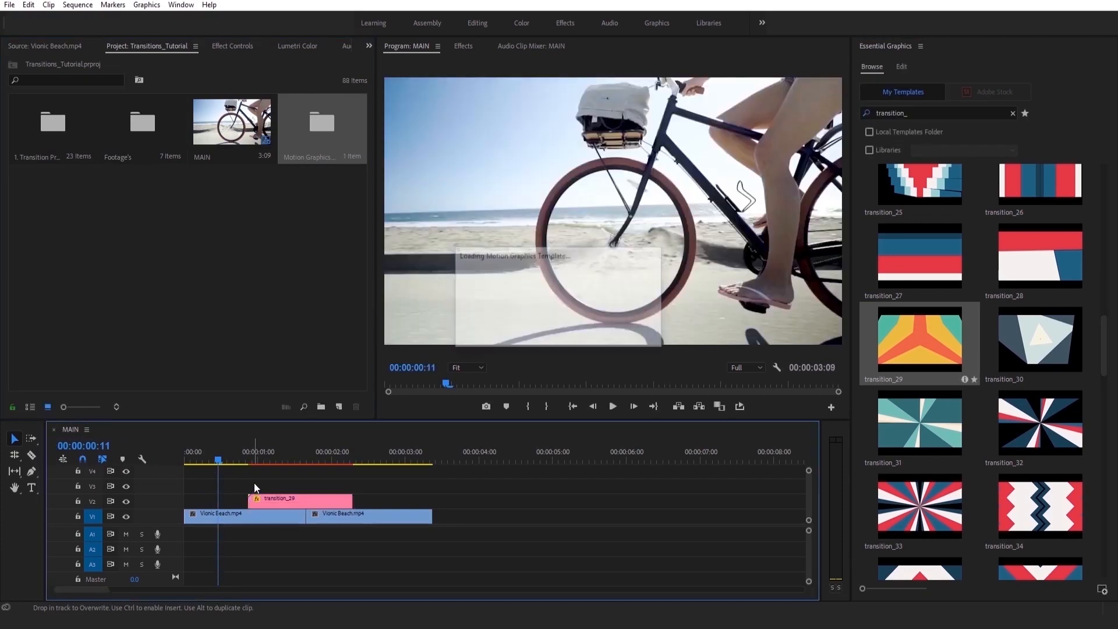
- Recolour transition_29: yellow areas to pink and orange stripes to yellow
left_click(278, 498)
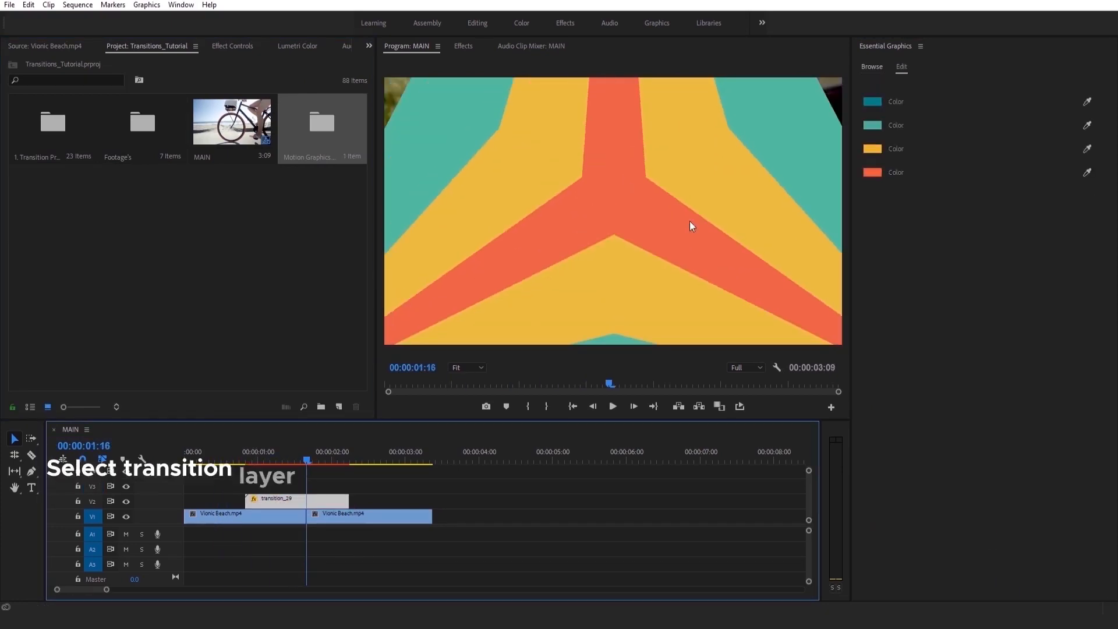
left_click(872, 148)
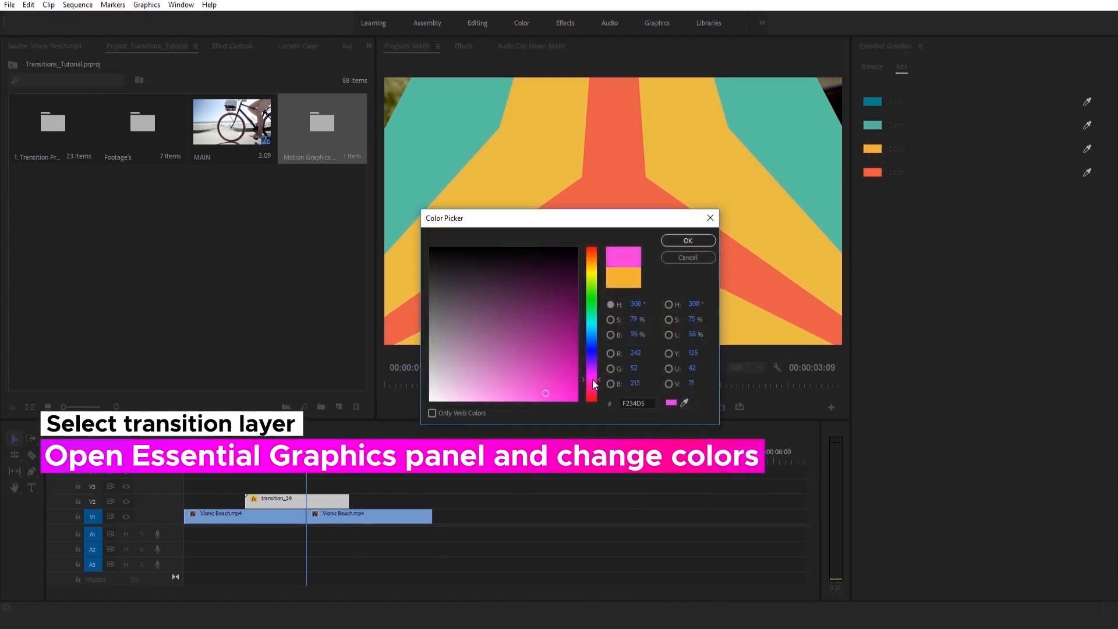
left_click(688, 240)
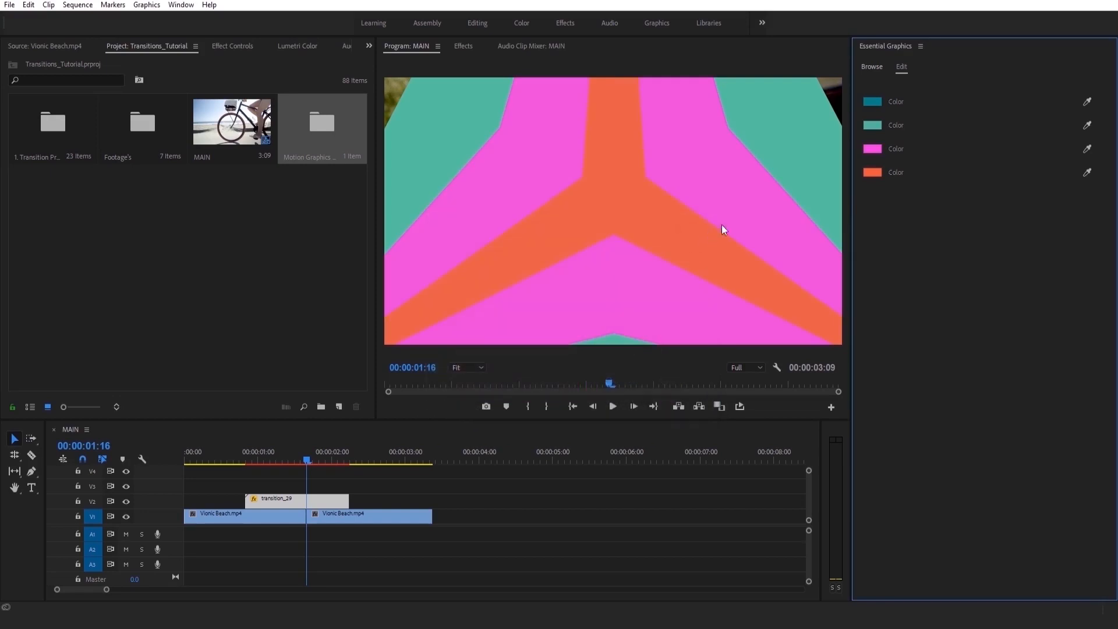
left_click(871, 172)
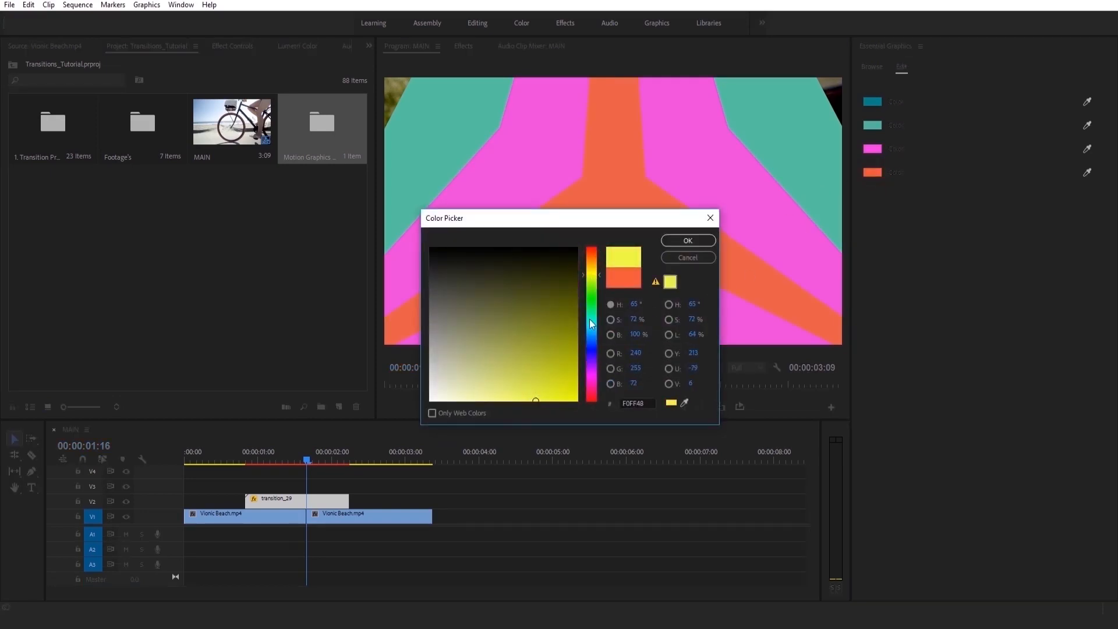
left_click(687, 240)
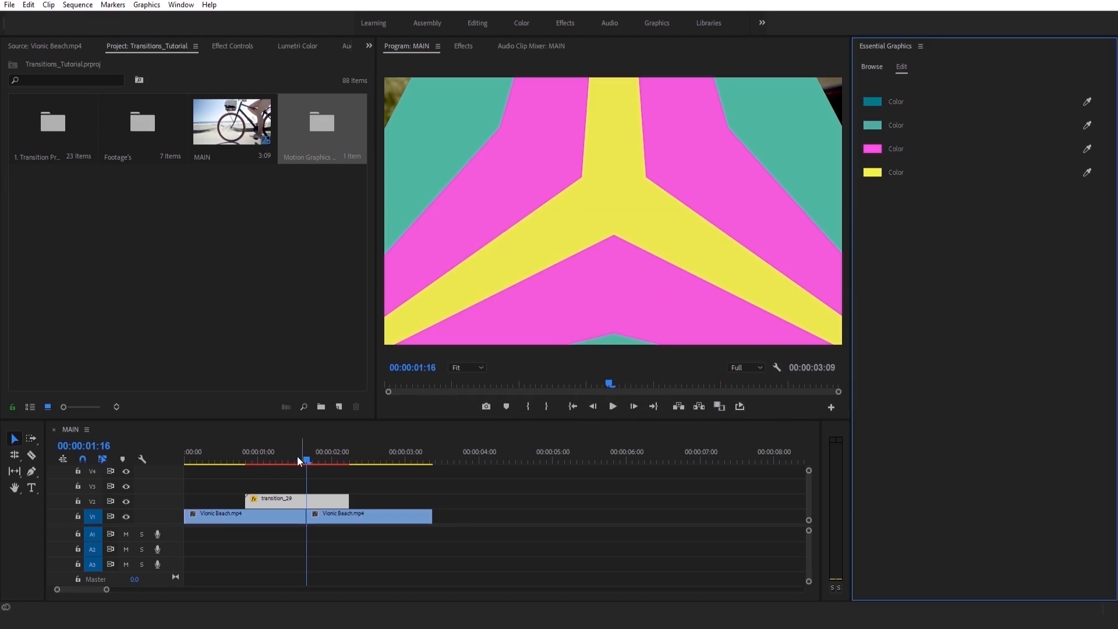
- Play the MAIN sequence from the start to preview the recoloured transition
left_click(184, 451)
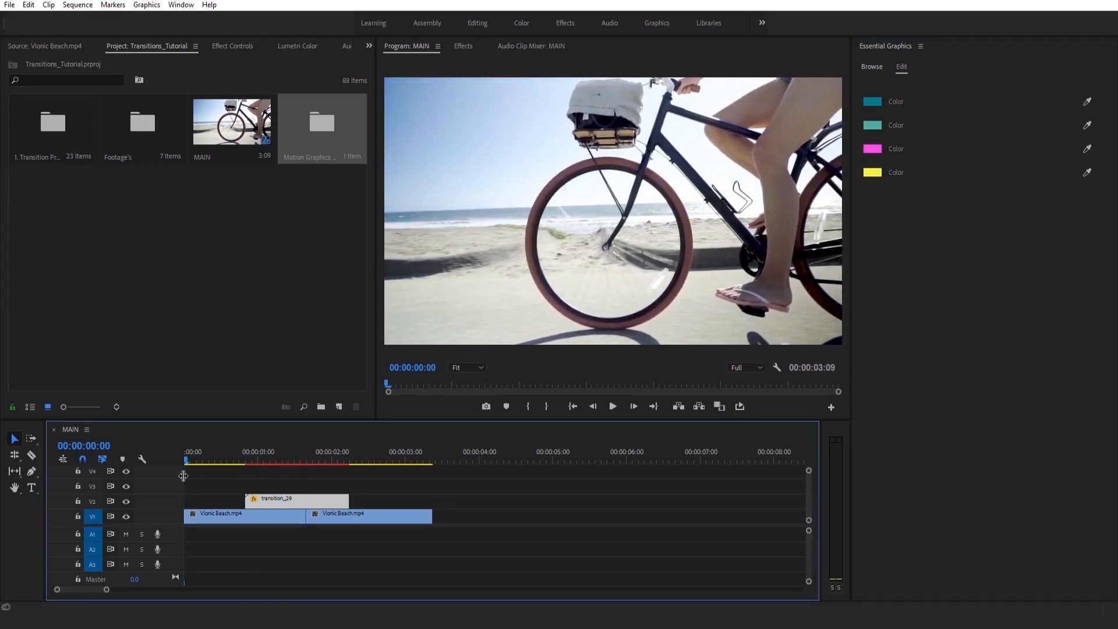
left_click(611, 405)
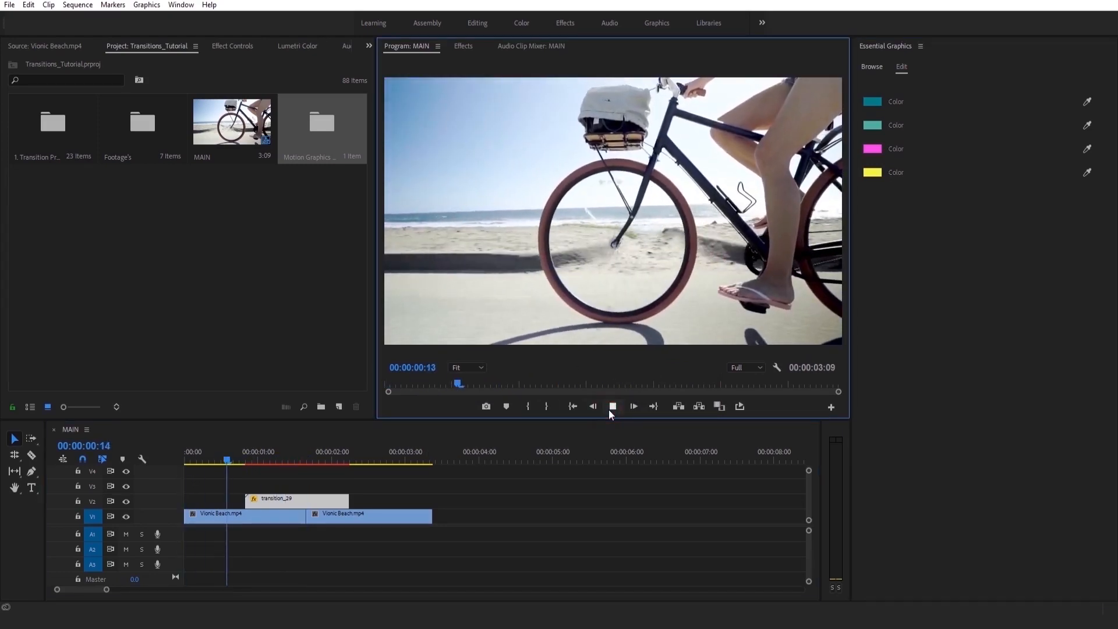